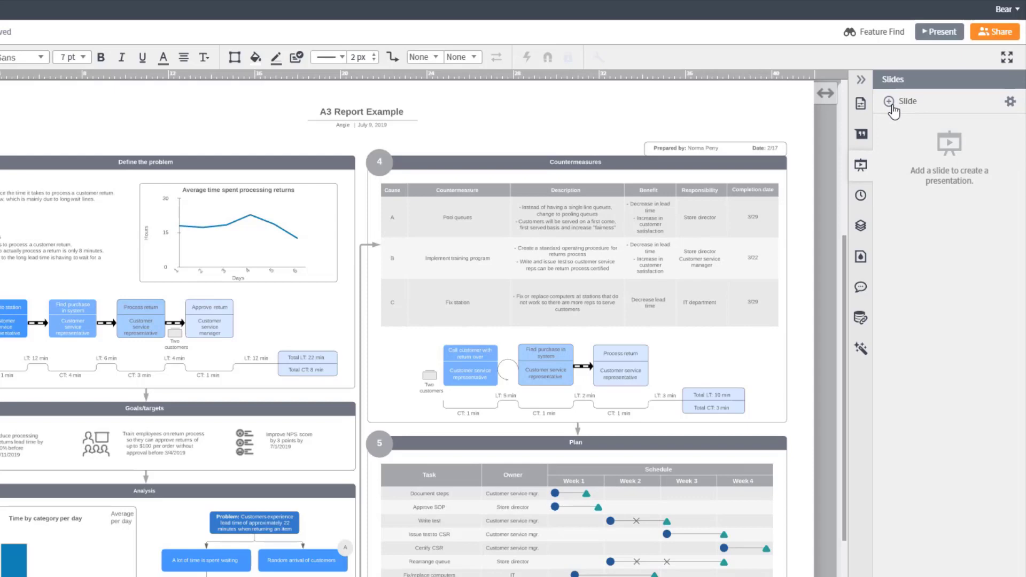
Step: Add a new slide and resize its frame around the report title and Define the problem section
left_click(887, 102)
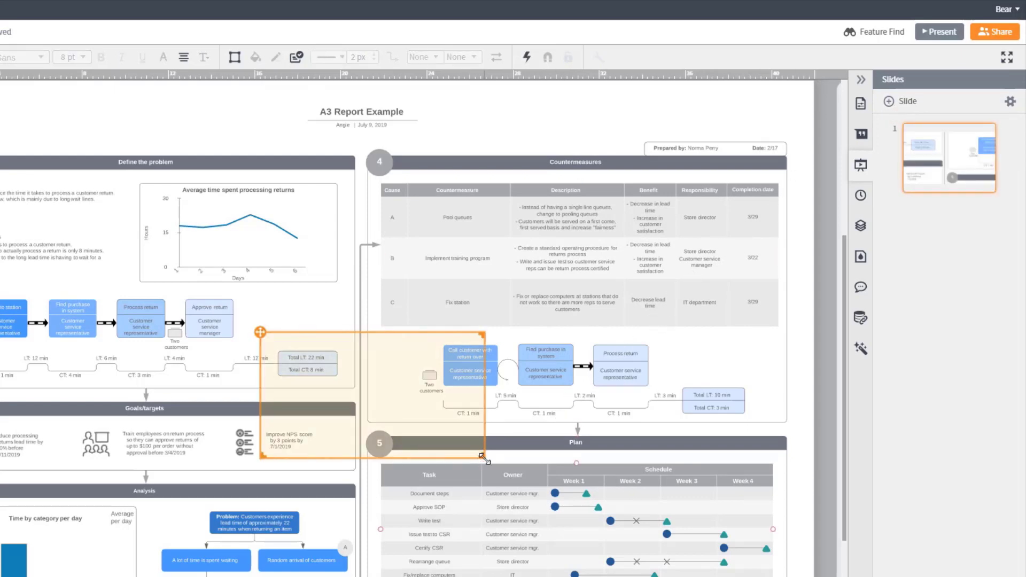
left_click_drag(483, 456, 618, 560)
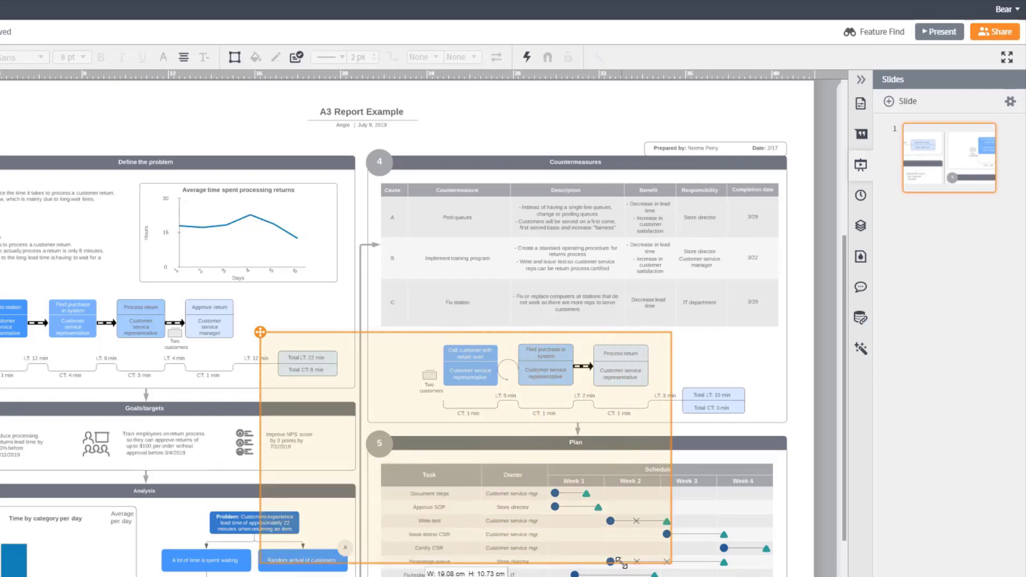
left_click_drag(622, 563, 321, 364)
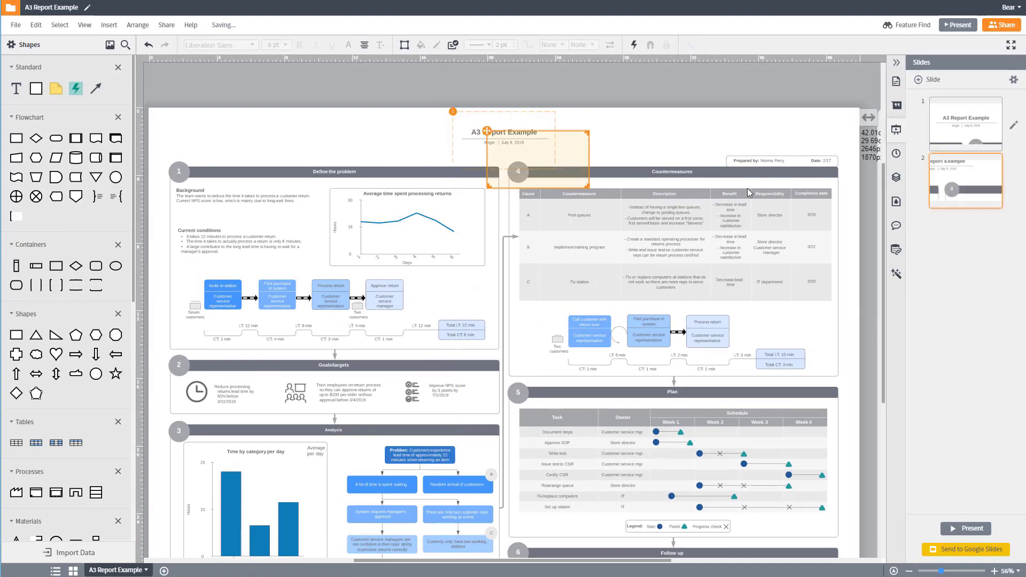
left_click_drag(531, 158, 356, 187)
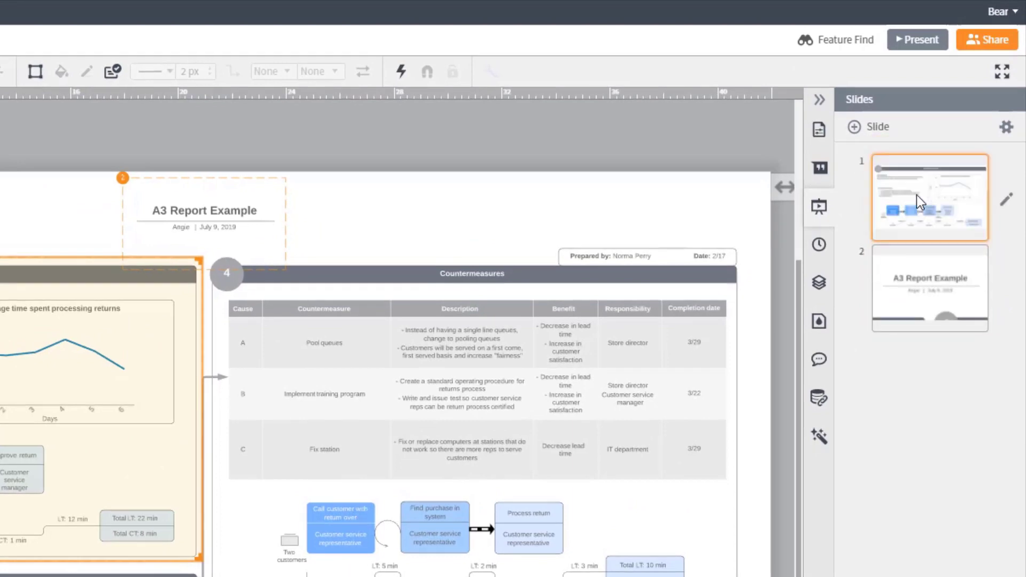
Step: Select slide 1 and insert a new slide after it
left_click(1007, 201)
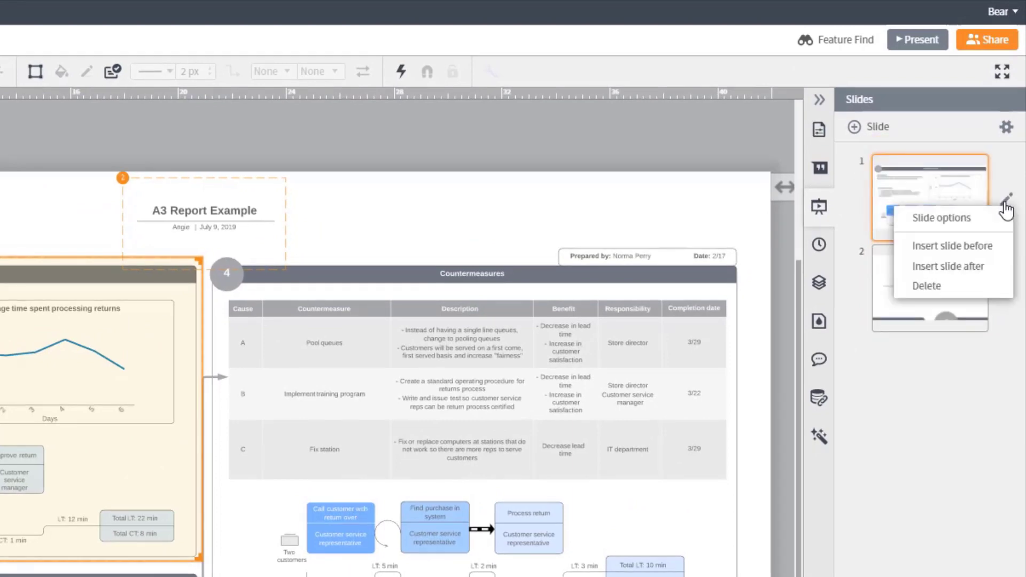
mouse_move(948, 267)
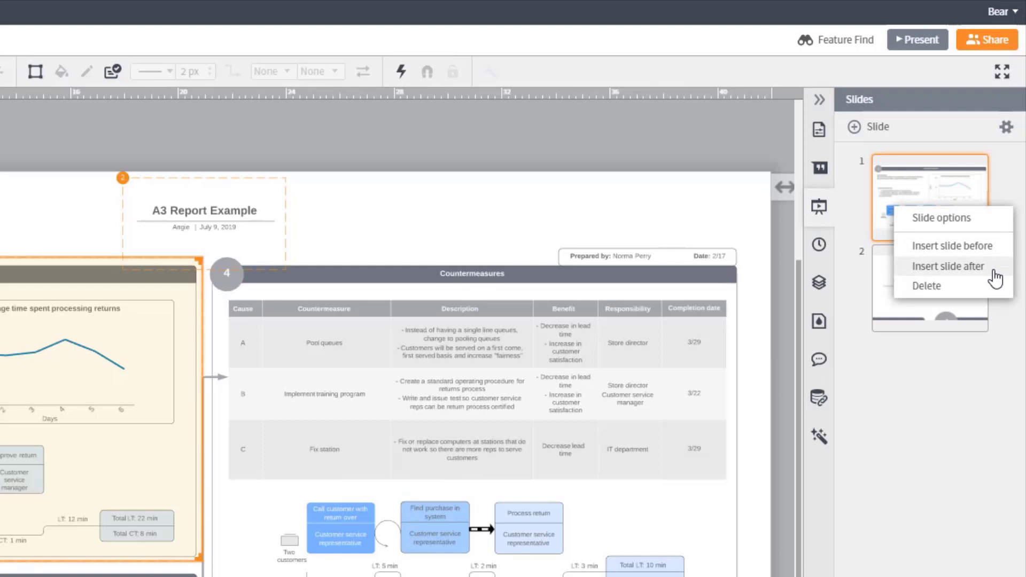
left_click(927, 286)
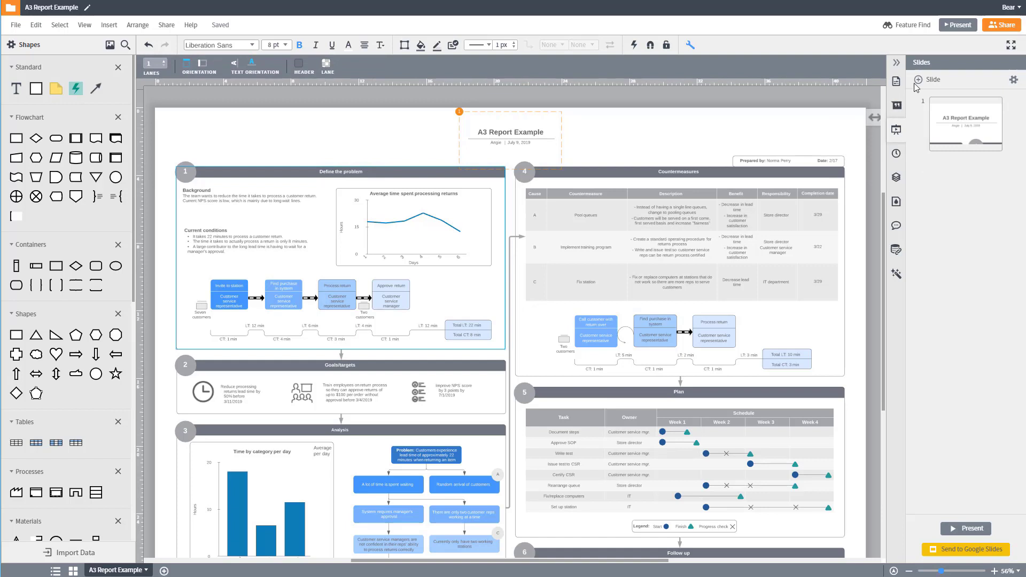
Step: Add a new slide for the Define the problem section and its process flow
left_click(919, 79)
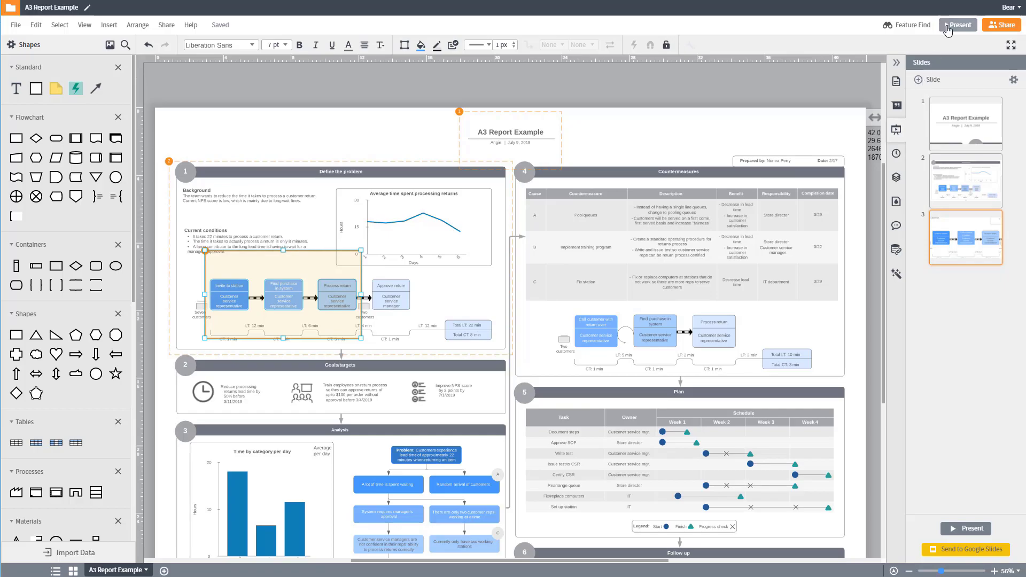
Step: Play the presentation from the title slide and advance to the next slide
left_click(957, 25)
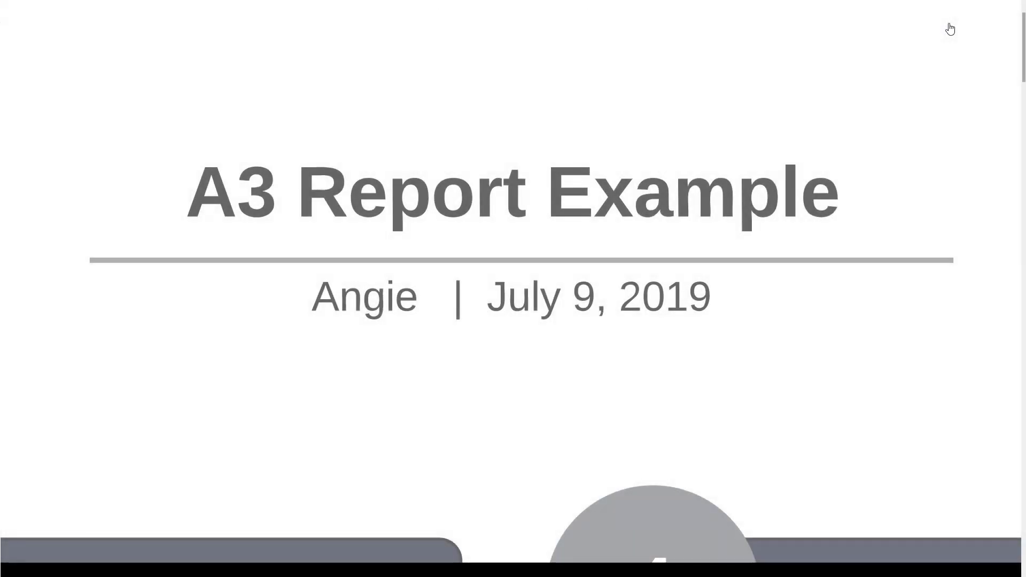
left_click(957, 25)
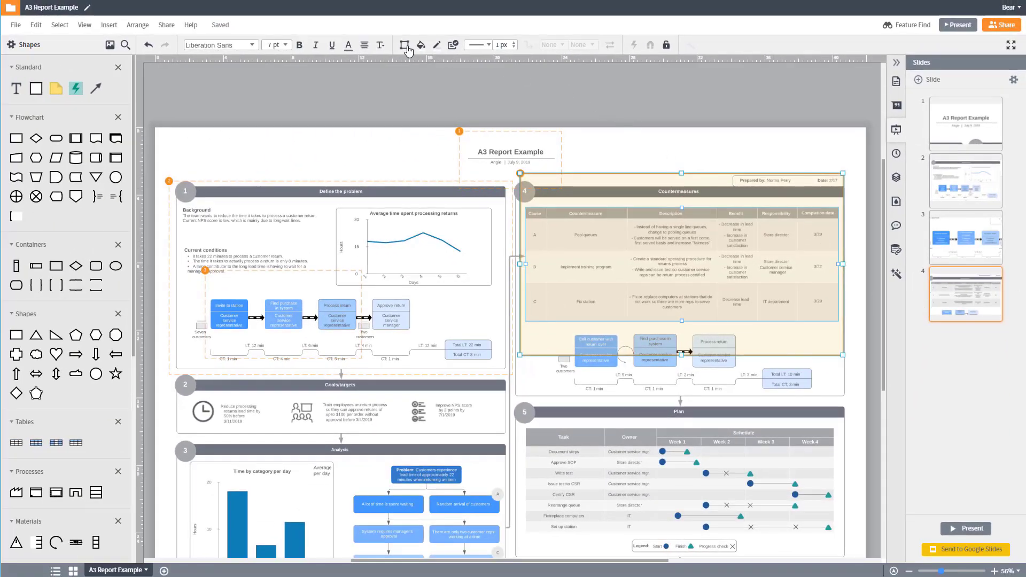
Step: Add a slide and stretch its frame over the Countermeasures section
left_click(405, 44)
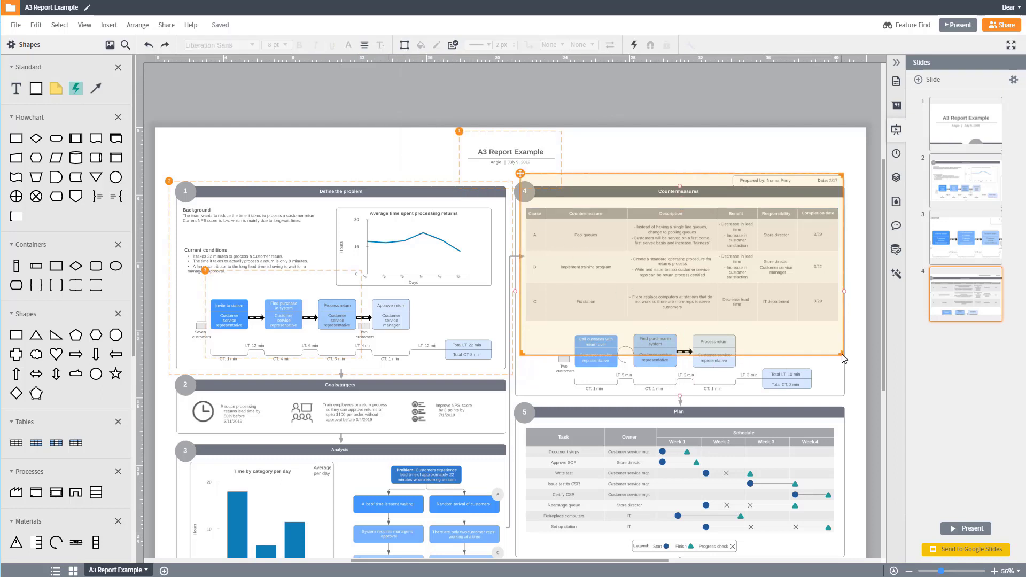
left_click_drag(843, 359, 843, 322)
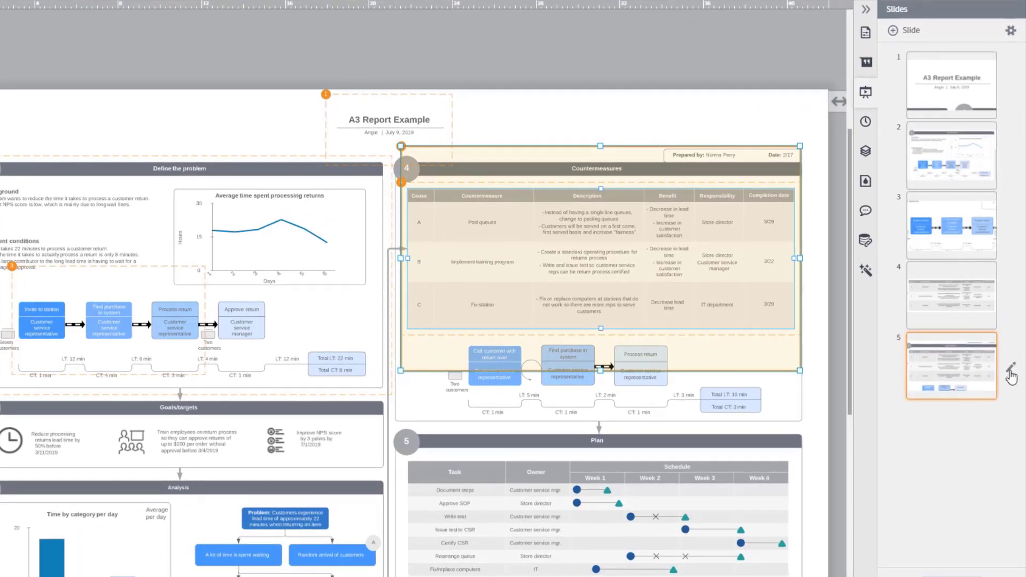
Step: Open the fifth slide's options and go to the fifth slide for the Analysis framing
left_click(1011, 373)
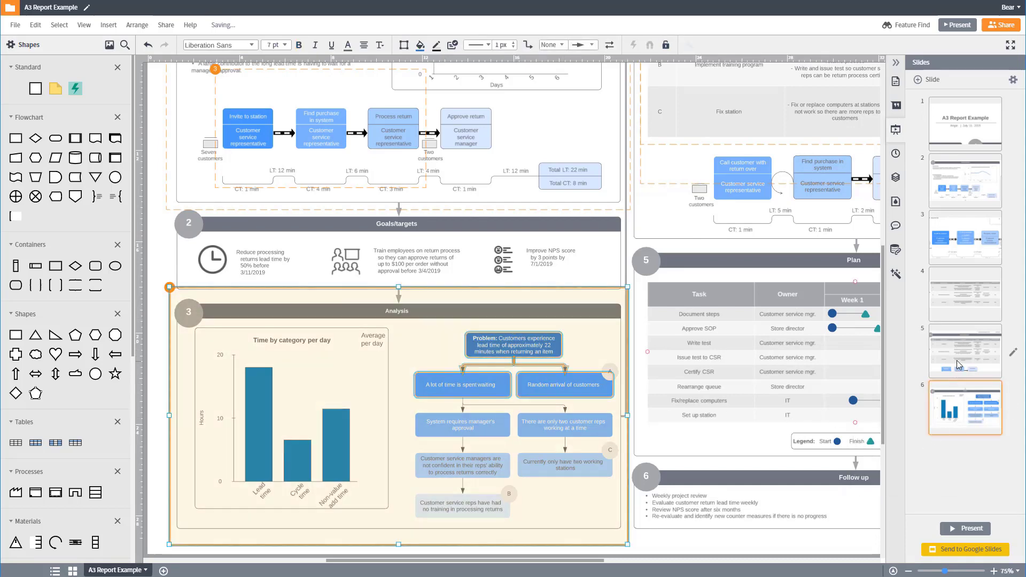
left_click(956, 25)
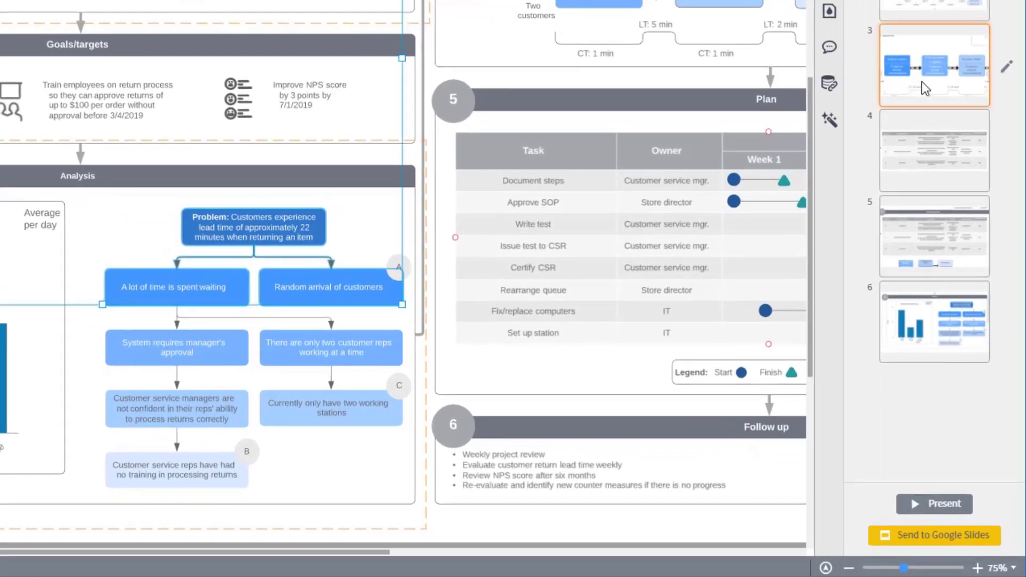
mouse_move(924, 481)
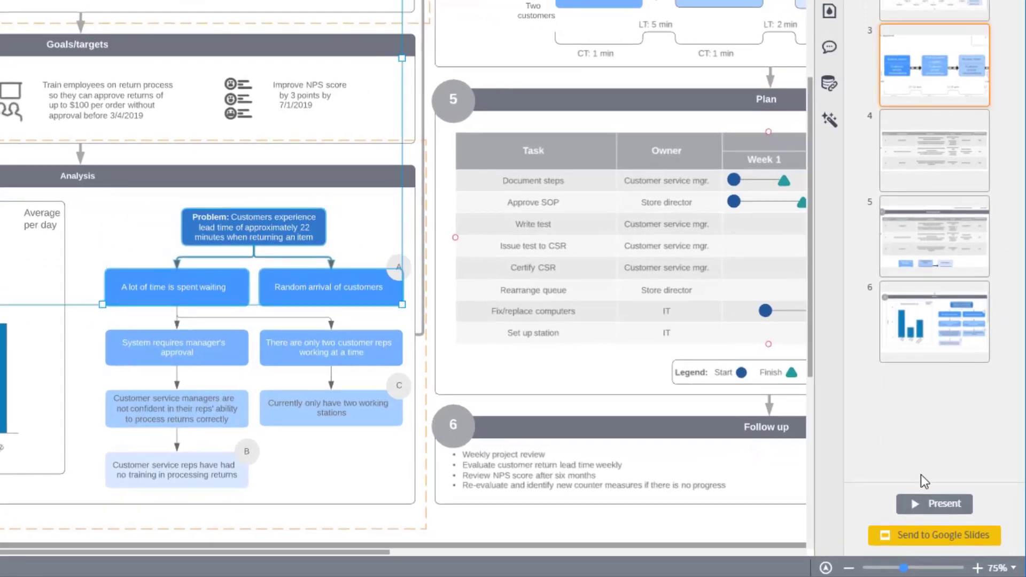
Step: Check a slide lower in the Slides panel and present the finished six-slide set
left_click(934, 503)
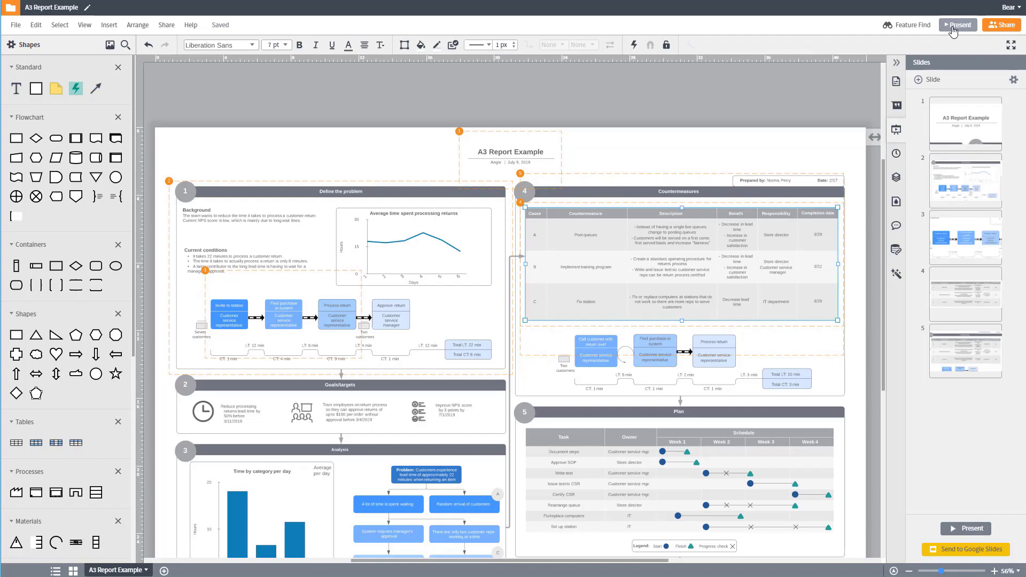
left_click(957, 24)
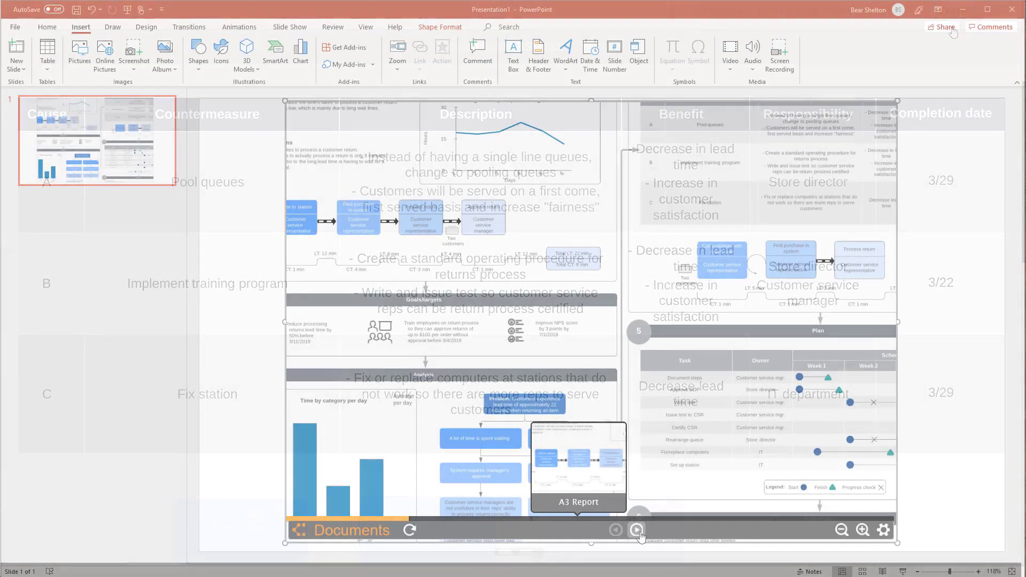
Step: Advance the embedded viewer from the title through Define the problem to the Countermeasures table
left_click(638, 530)
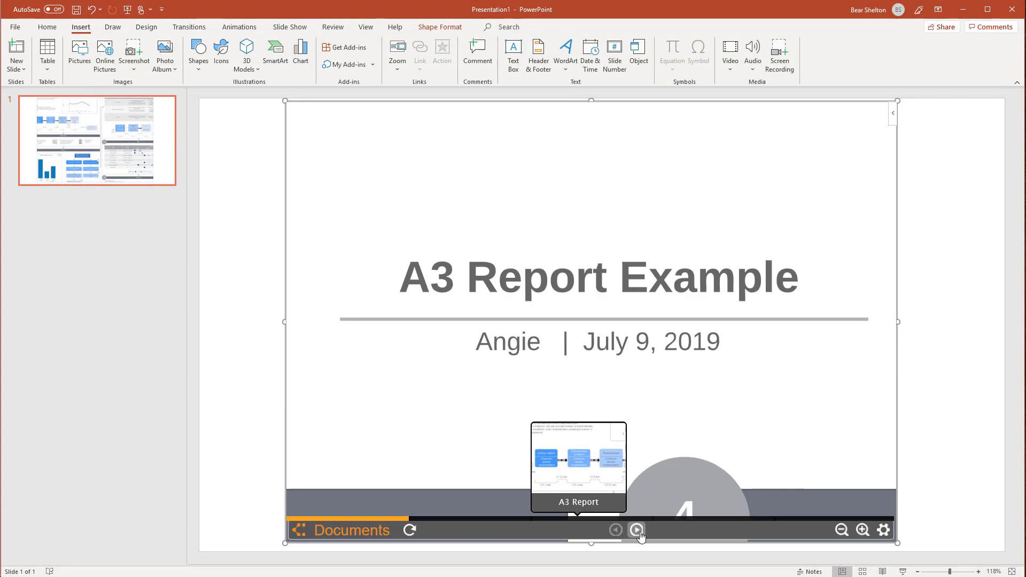
left_click(637, 531)
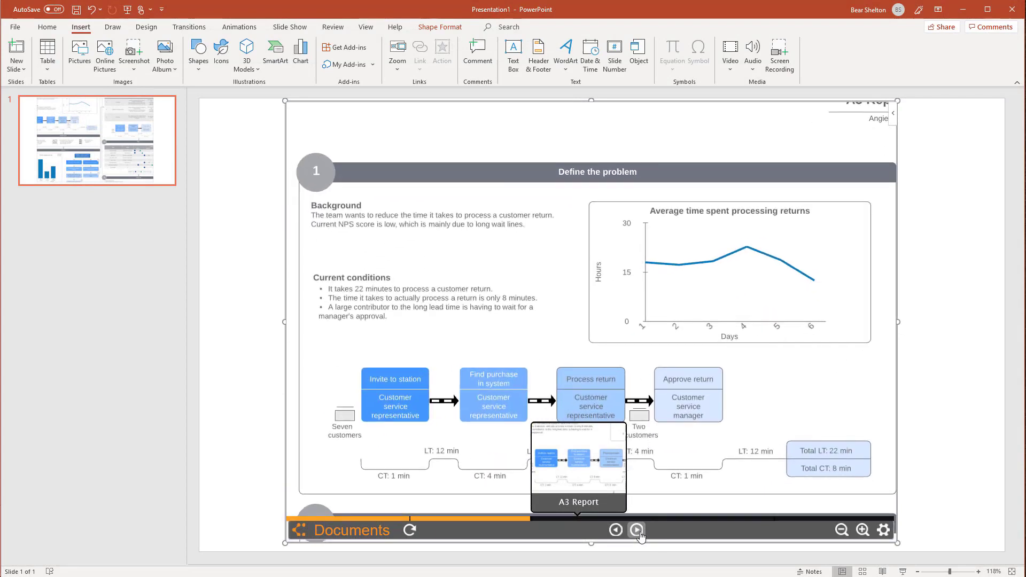
left_click(636, 530)
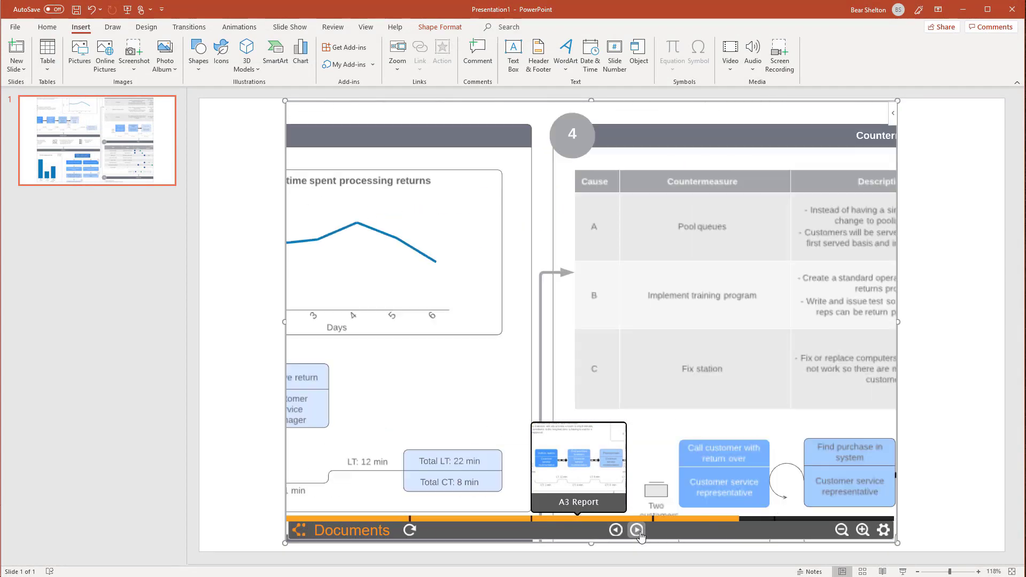
left_click(636, 530)
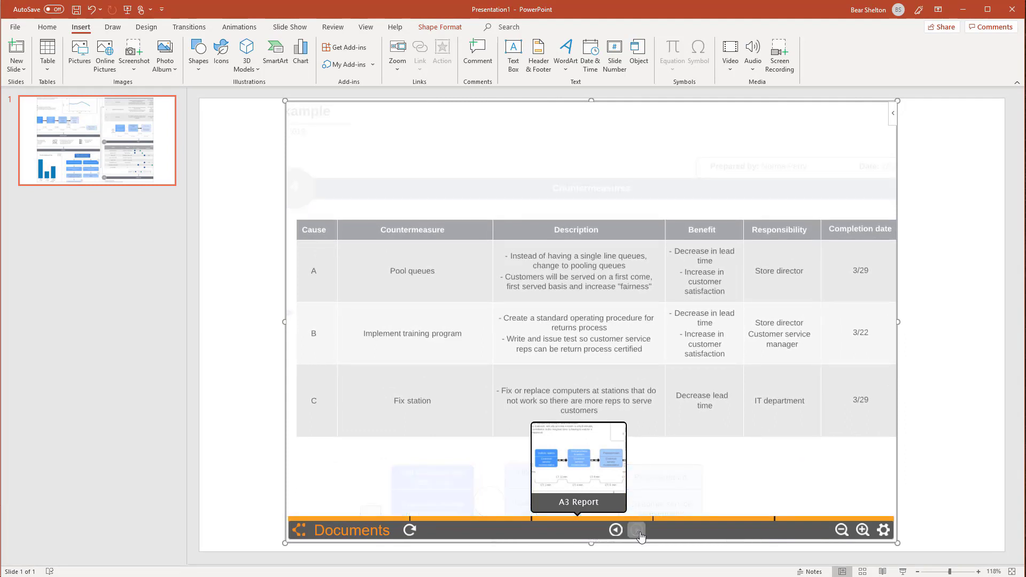
left_click(636, 530)
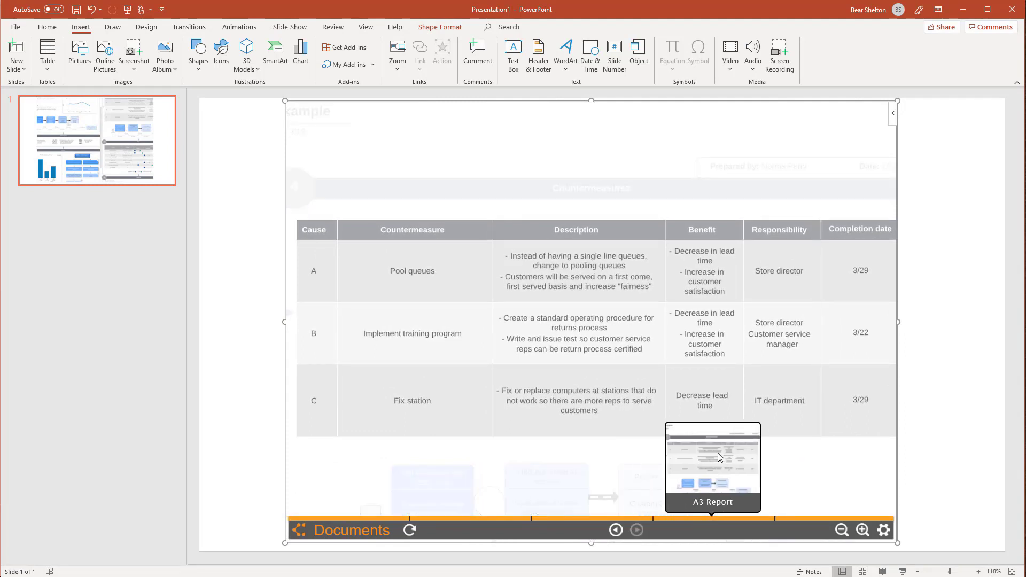